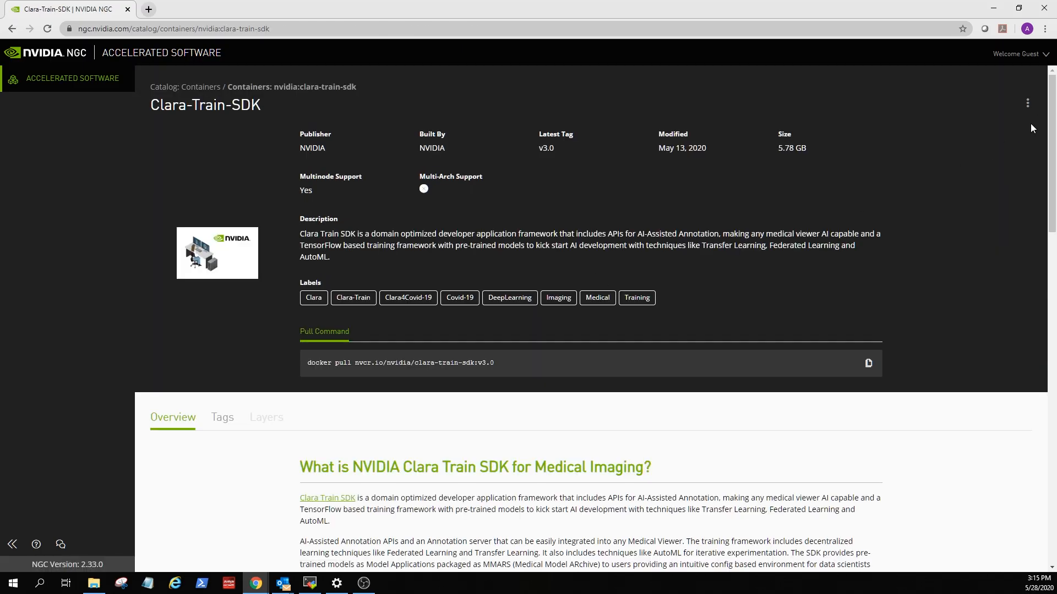
Scroll down to the clara_mri_fed_learning_seg_brain_tumors model card and open its page.
scroll(down, 3)
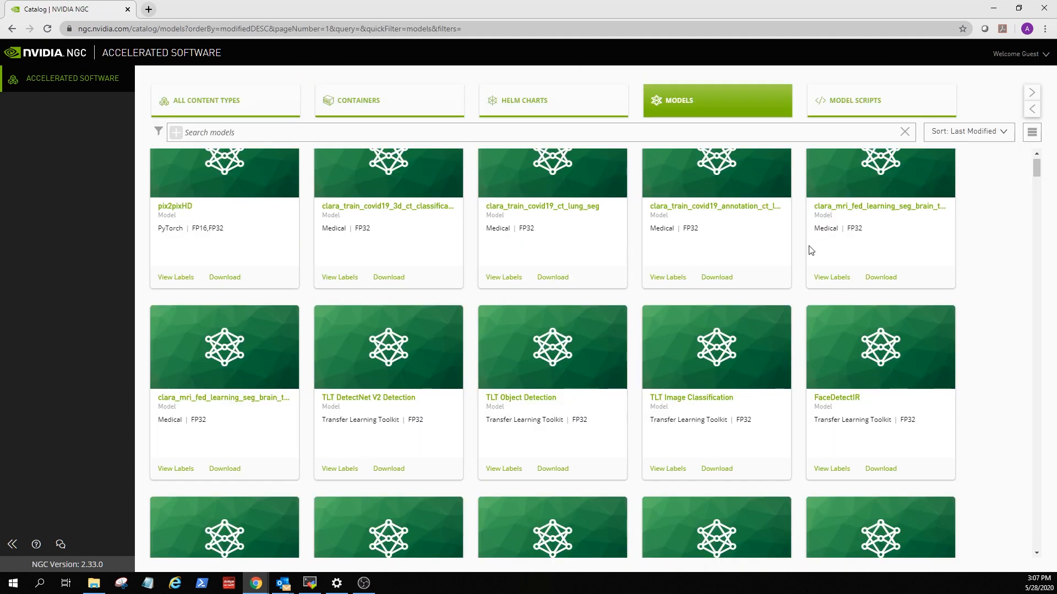
mouse_move(313, 469)
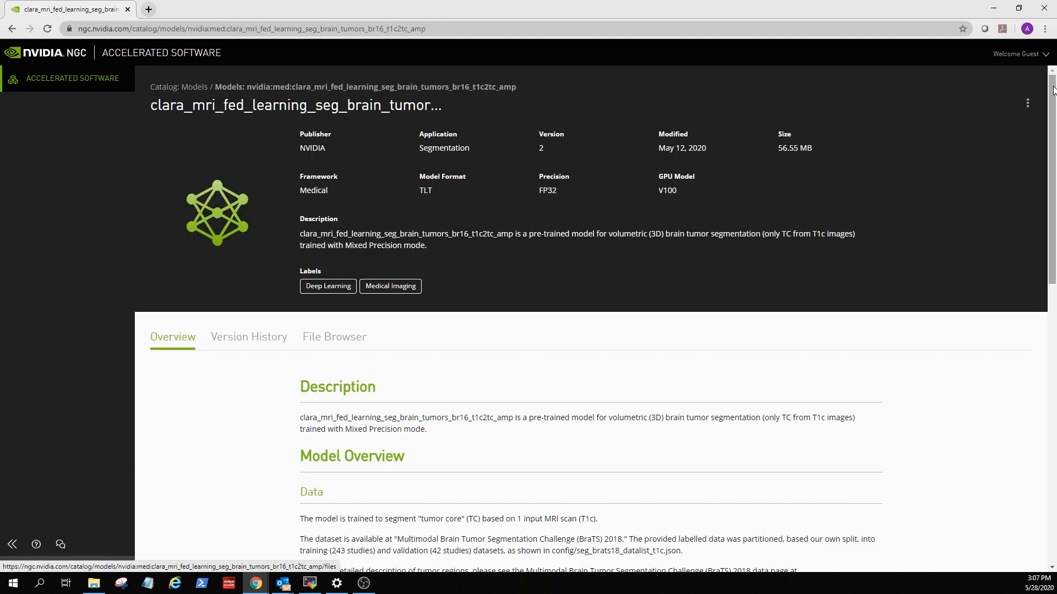
scroll(down, 3)
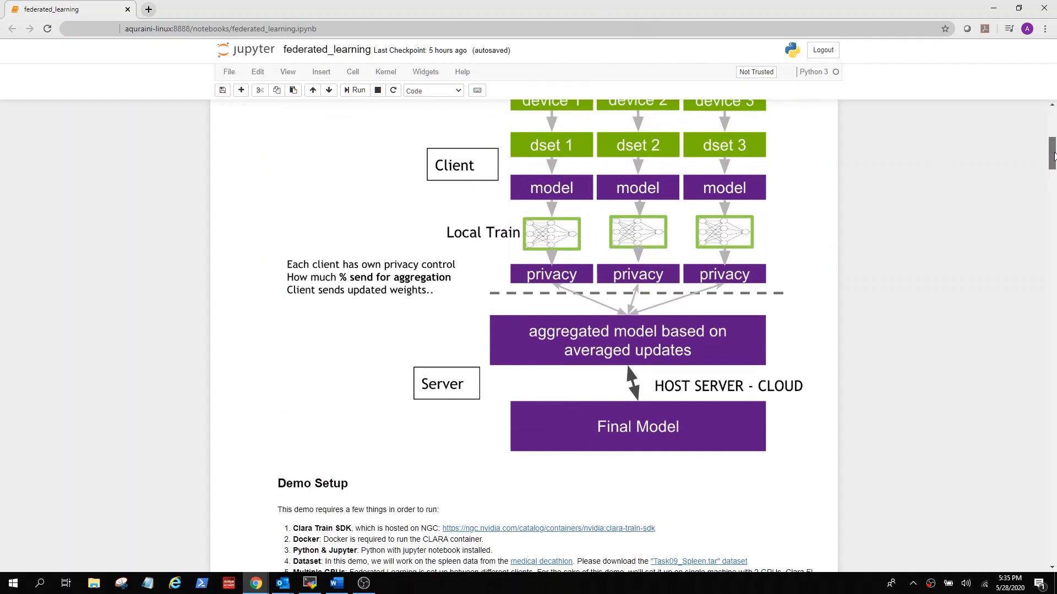
Scroll the federated_learning notebook past the client/server diagram to the MMAR STRUCTURE figure.
scroll(down, 3)
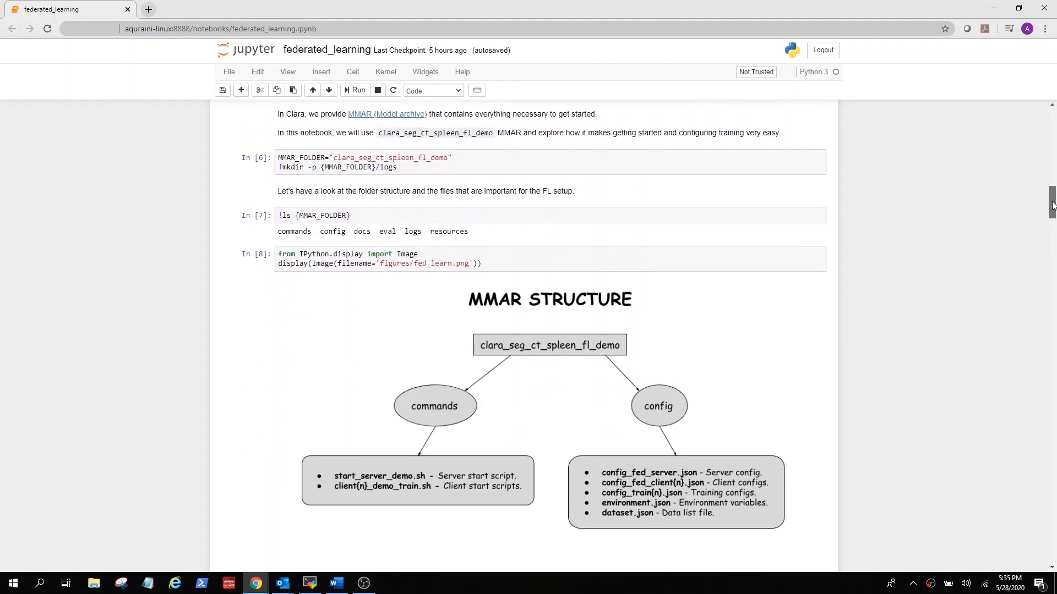
scroll(down, 3)
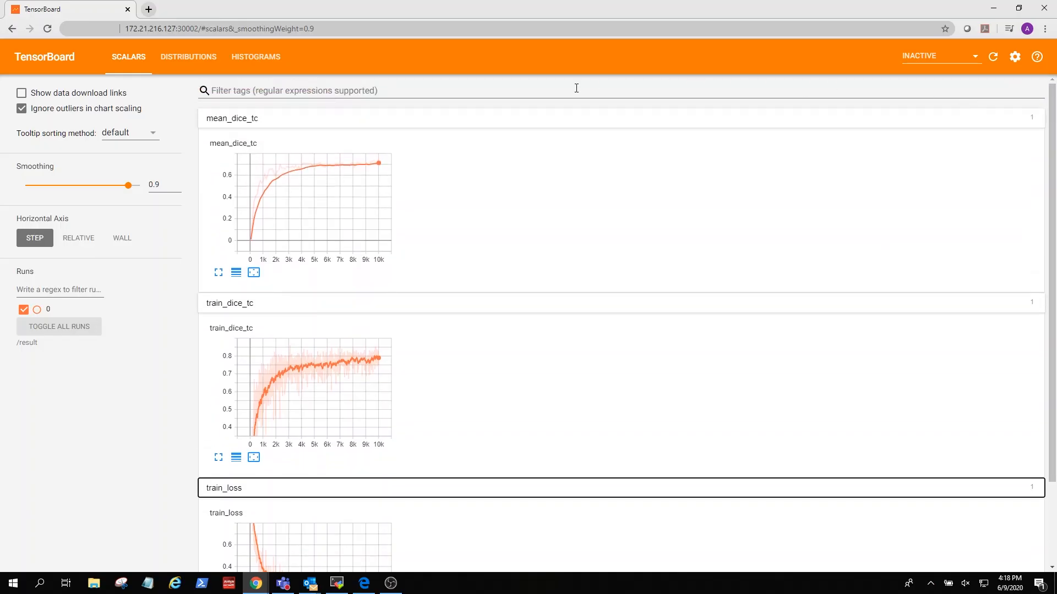
mouse_move(215, 132)
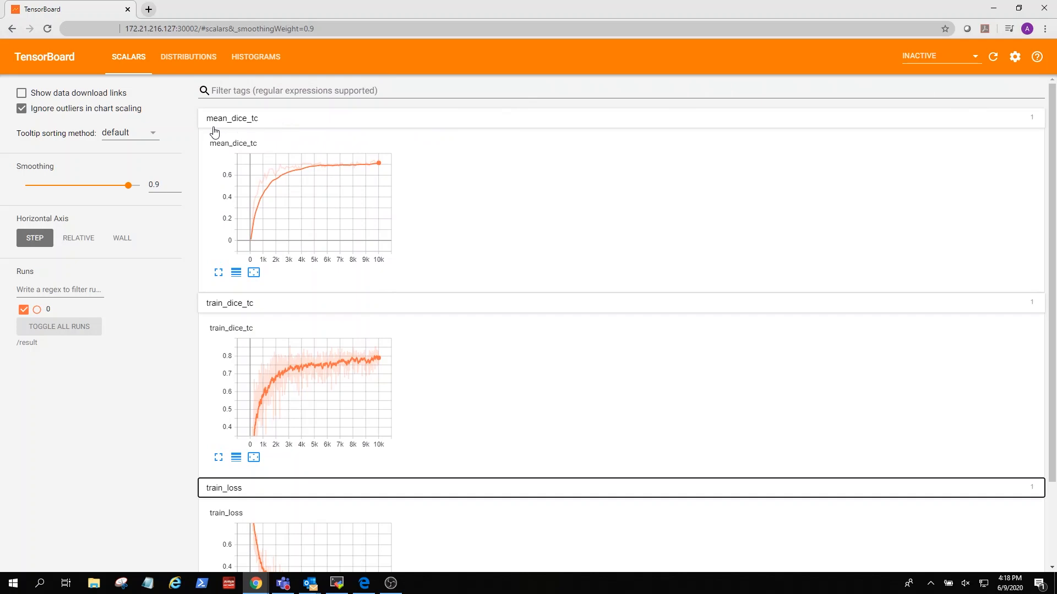
mouse_move(236, 132)
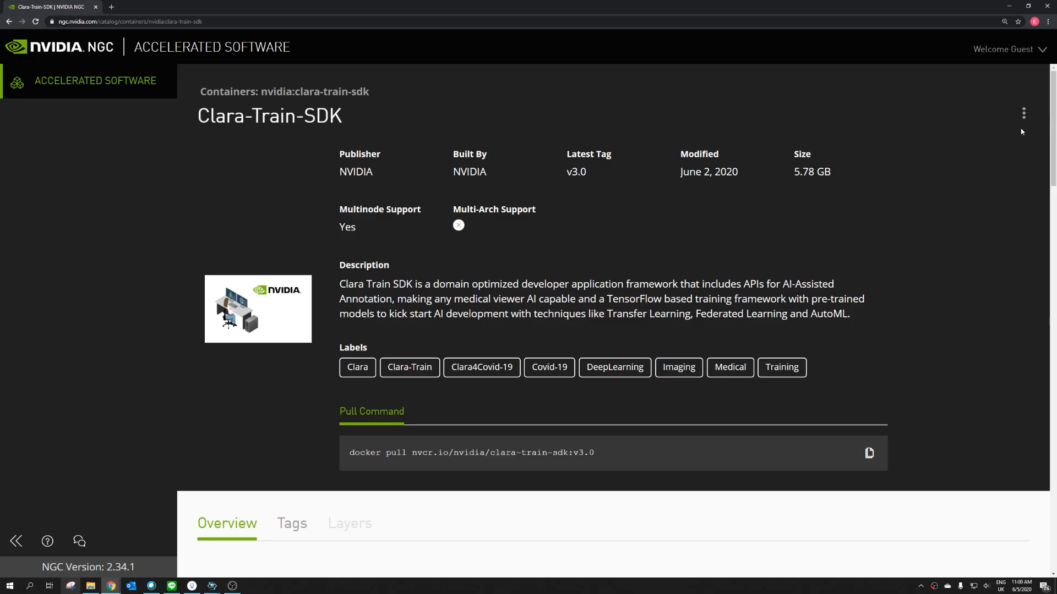
Reveal the Pull v3.0 option from the Clara-Train-SDK page's top-right menu.
click(1023, 112)
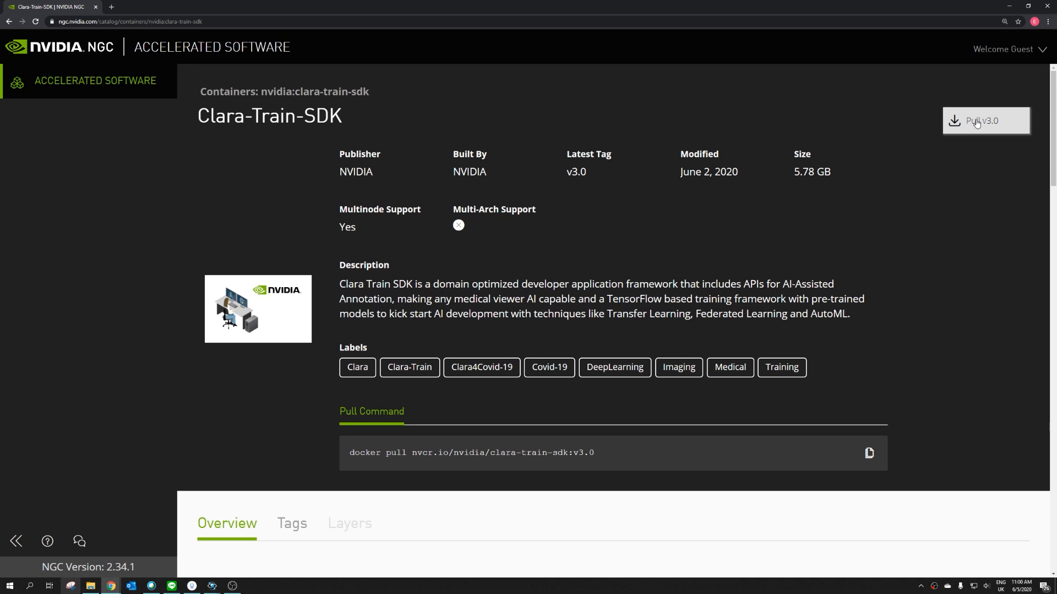